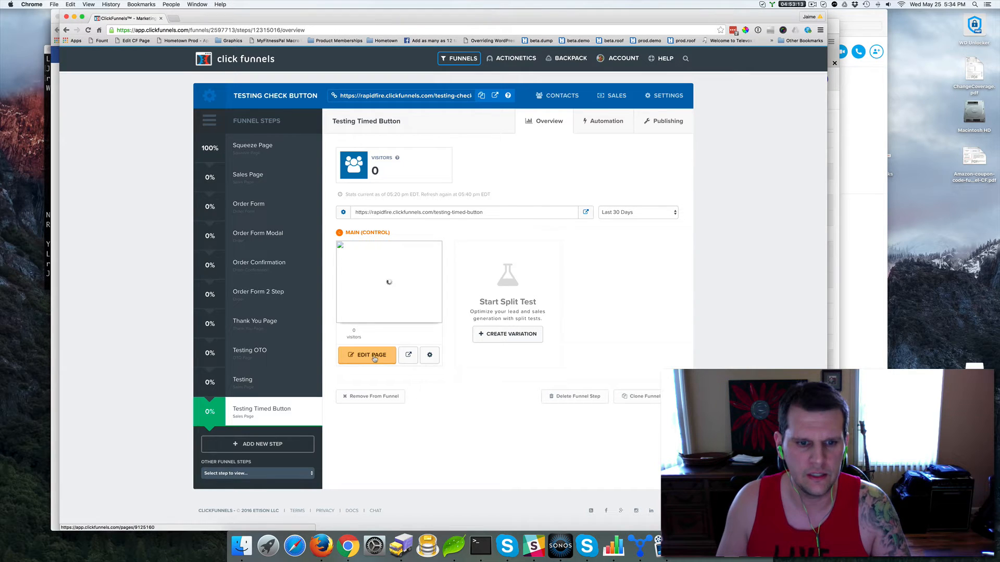
Open the Testing Timed Button sales page in the page editor with Edit Page
{"action": "left_click", "coordinate": [367, 355]}
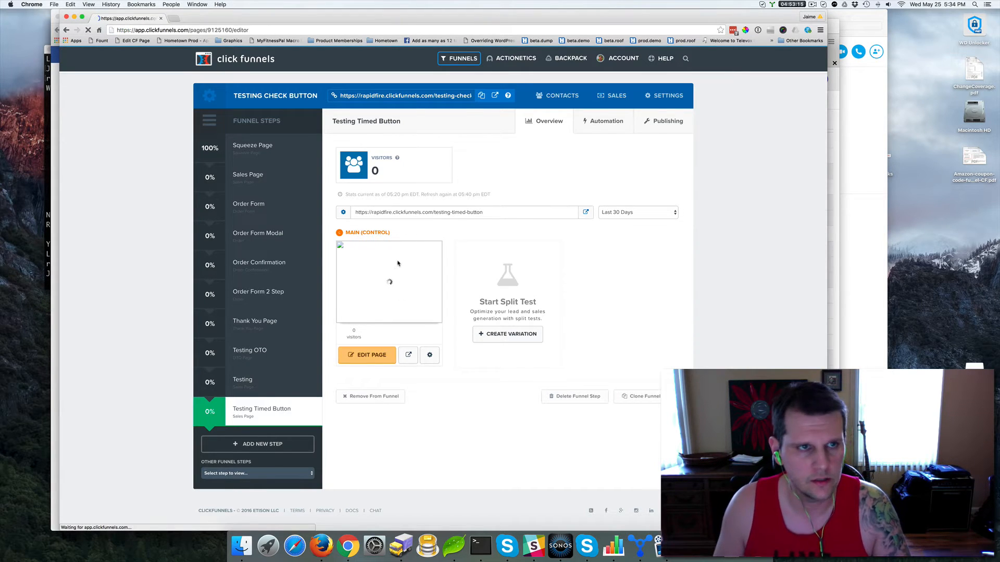
{"action": "left_click", "coordinate": [367, 355]}
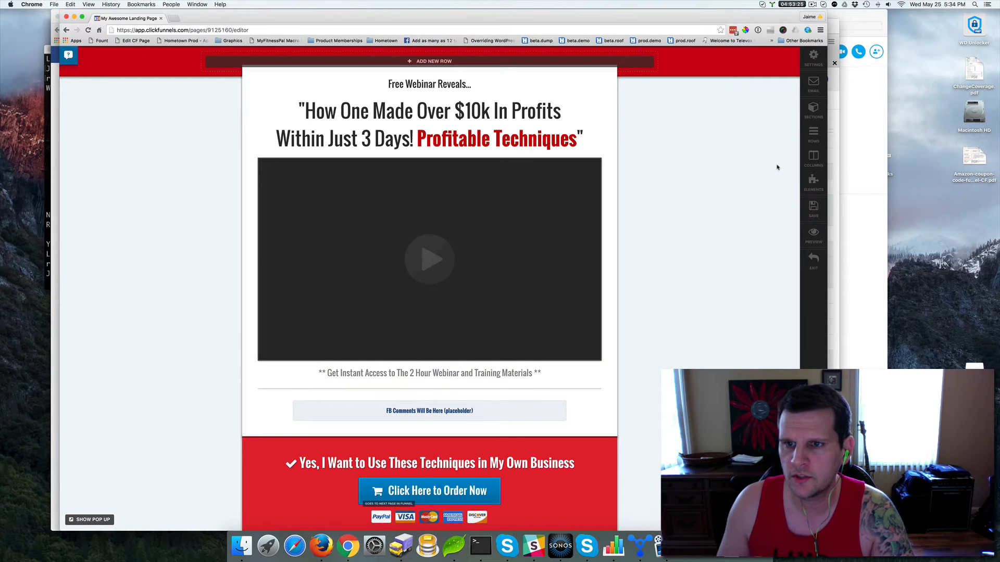
Add the orange 'Click Here to Grab This Offer!' button under the video, check its link, list elements
{"action": "left_click", "coordinate": [813, 181]}
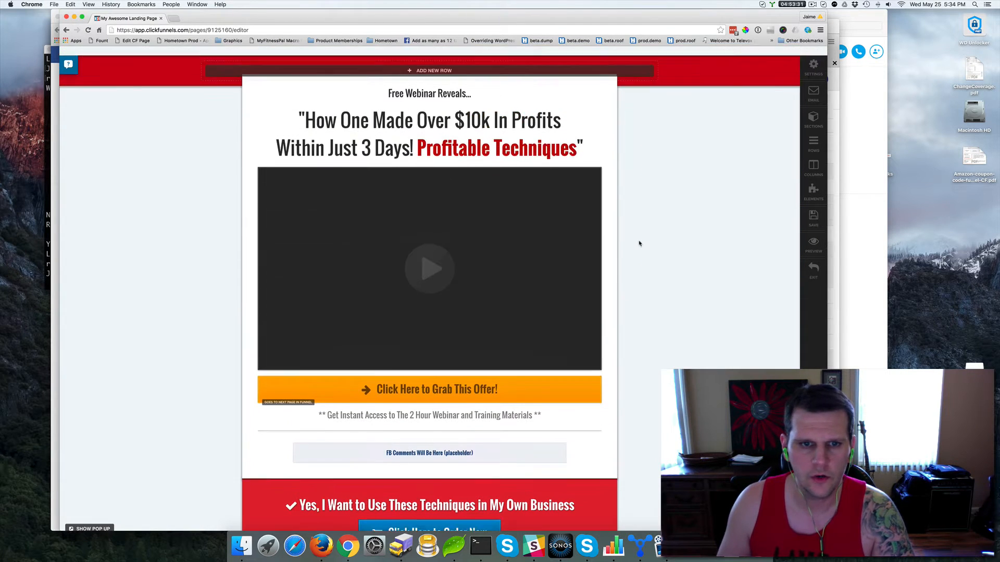
{"action": "left_click", "coordinate": [429, 268]}
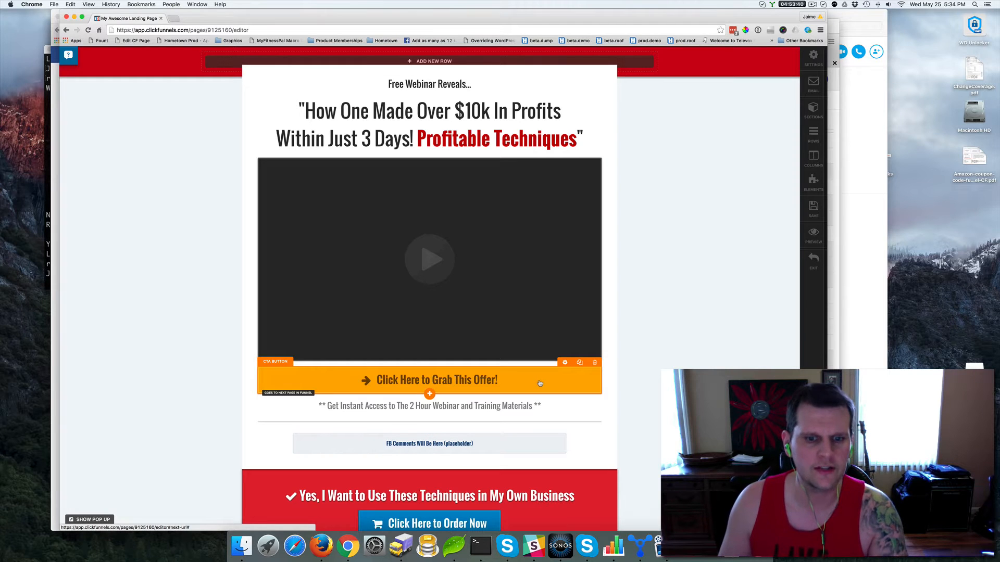
{"action": "left_click", "coordinate": [436, 379]}
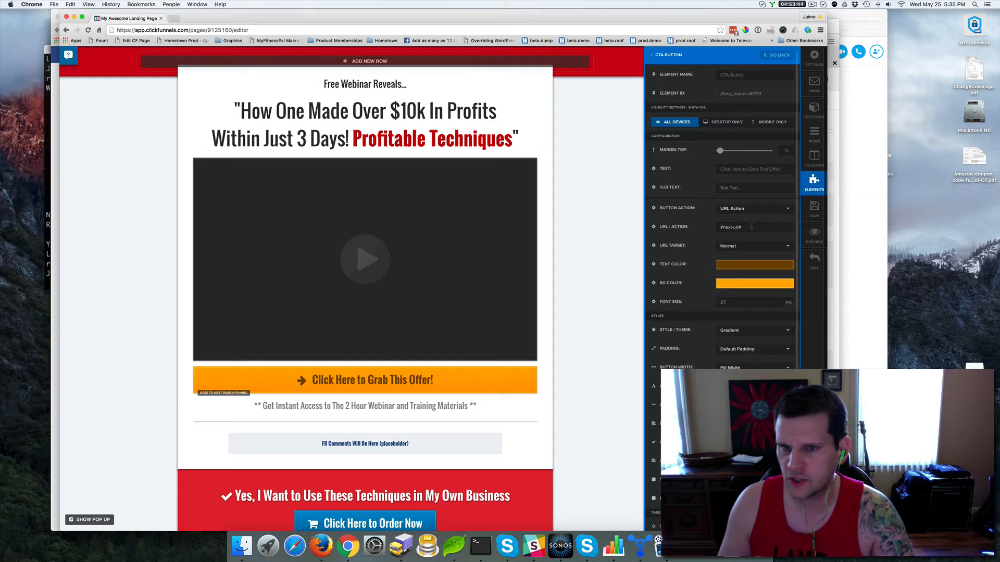
{"action": "left_click", "coordinate": [755, 227]}
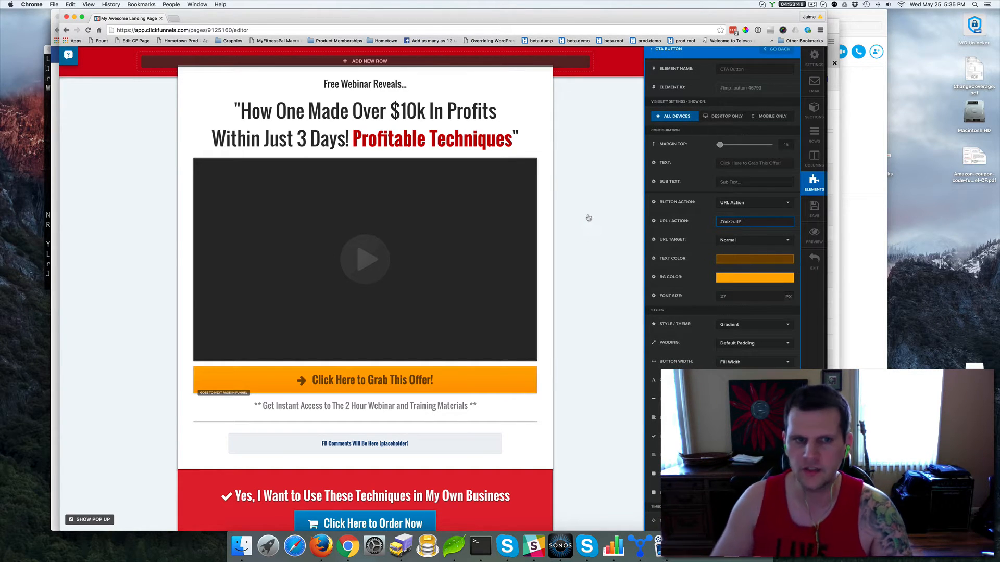
{"action": "mouse_move", "coordinate": [587, 218]}
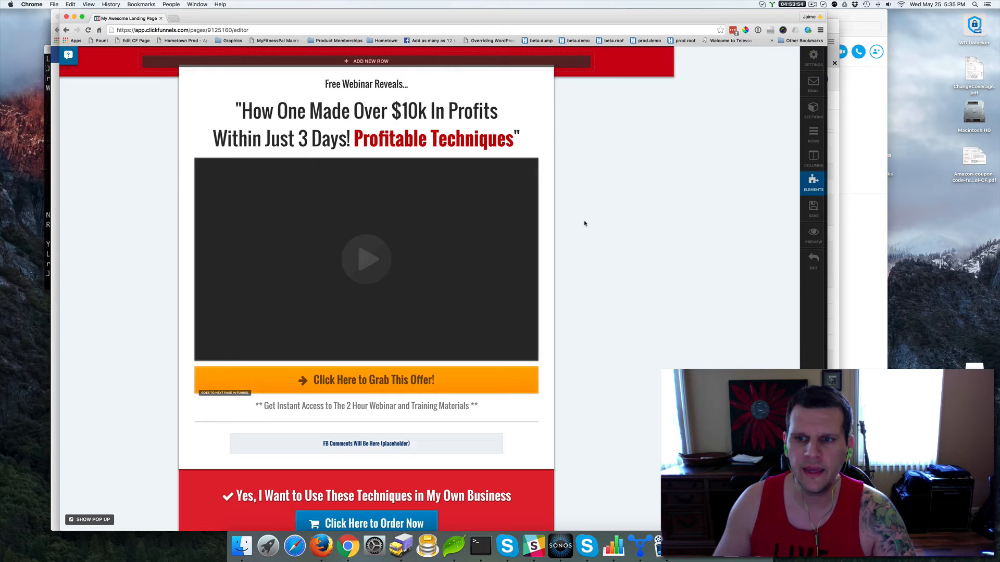
{"action": "left_click", "coordinate": [813, 183]}
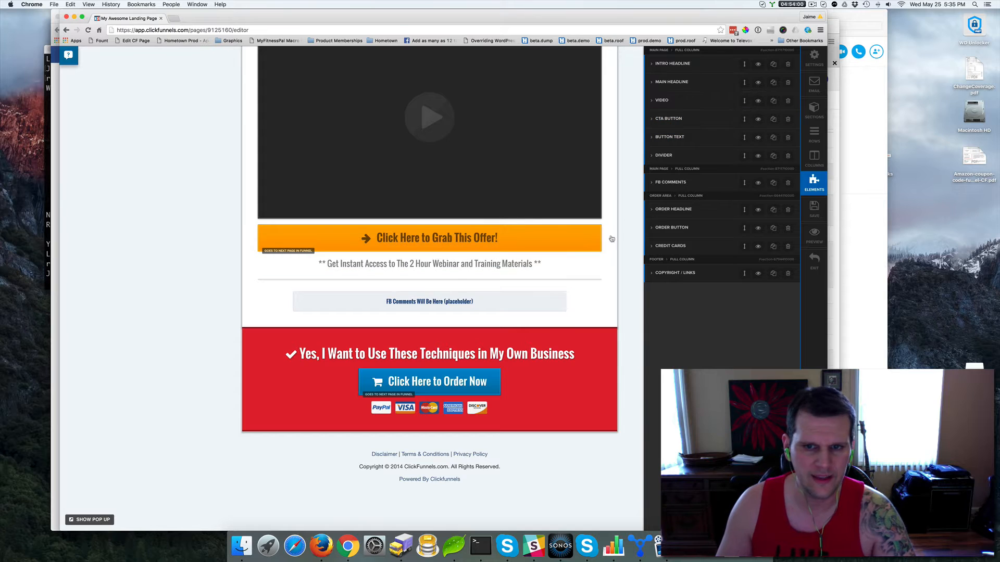
Close the Elements list and reopen the orange offer button's settings
{"action": "left_click", "coordinate": [668, 119]}
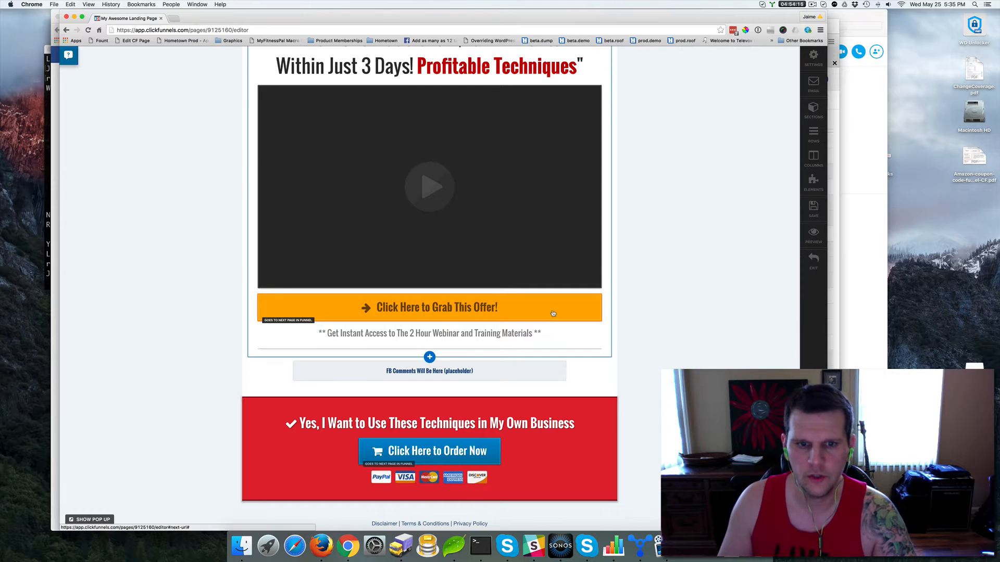
{"action": "left_click", "coordinate": [436, 306]}
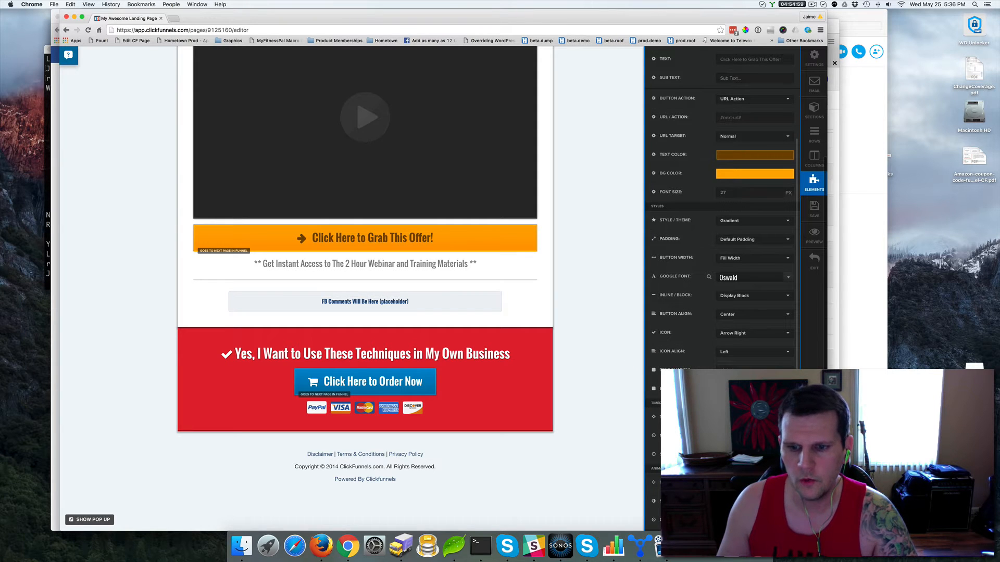
Close the button settings and hide CTA Button with its eye icon in Elements
{"action": "left_click", "coordinate": [364, 238]}
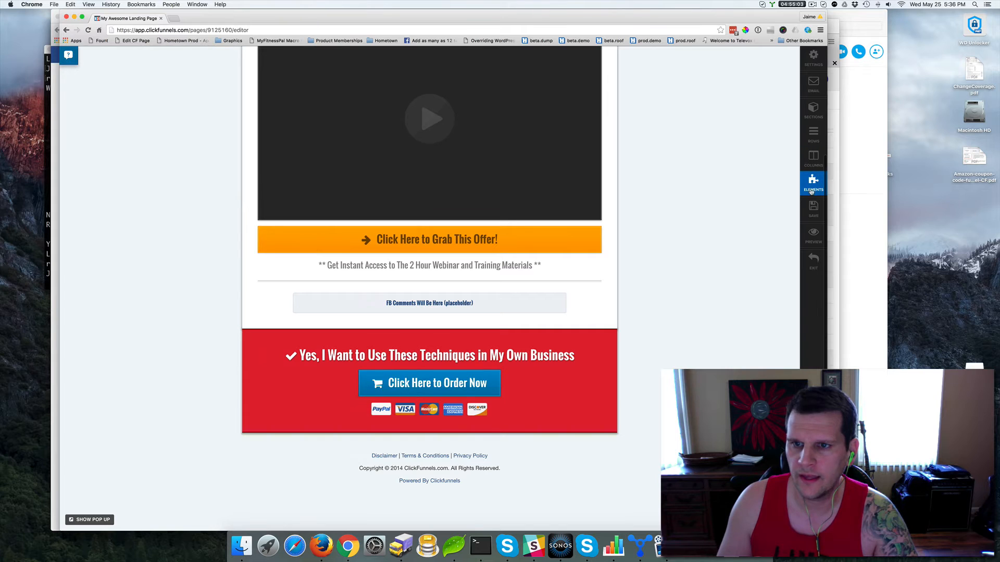
{"action": "left_click", "coordinate": [437, 239]}
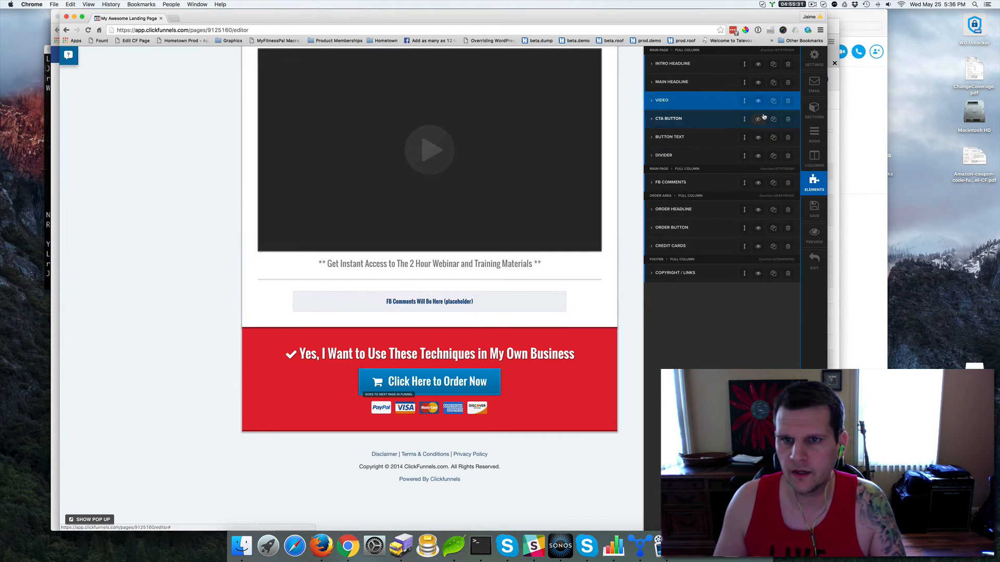
{"action": "left_click", "coordinate": [667, 118]}
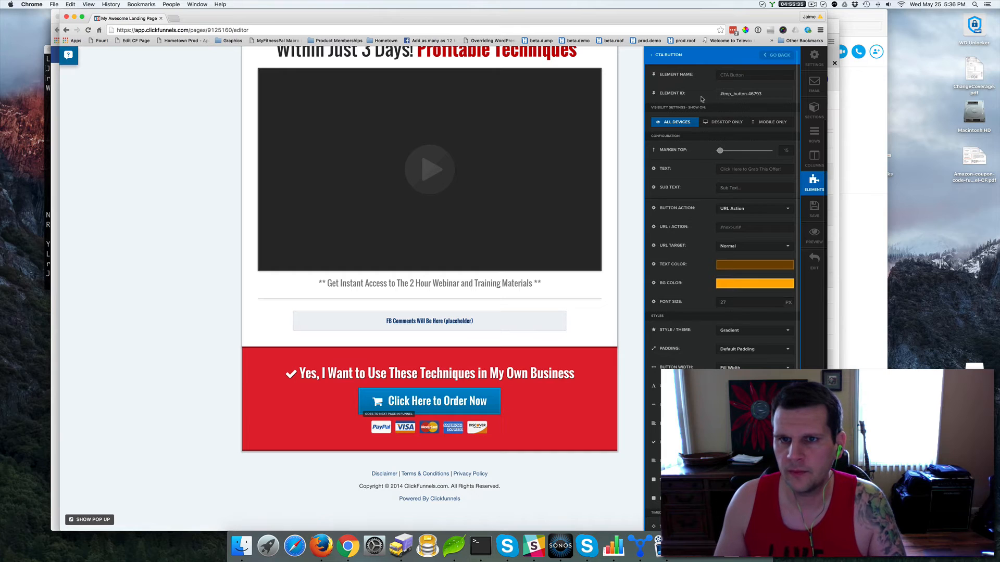
{"action": "mouse_move", "coordinate": [763, 96]}
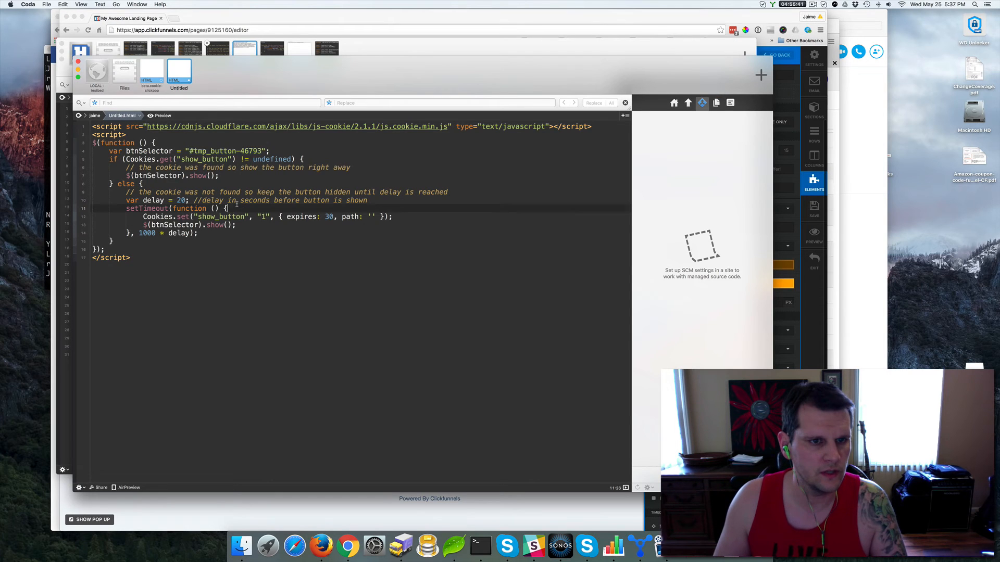
Change var delay to 15 in the Coda cookie script and select the whole script
{"action": "double_click", "coordinate": [220, 151]}
{"action": "type", "text": "165"}
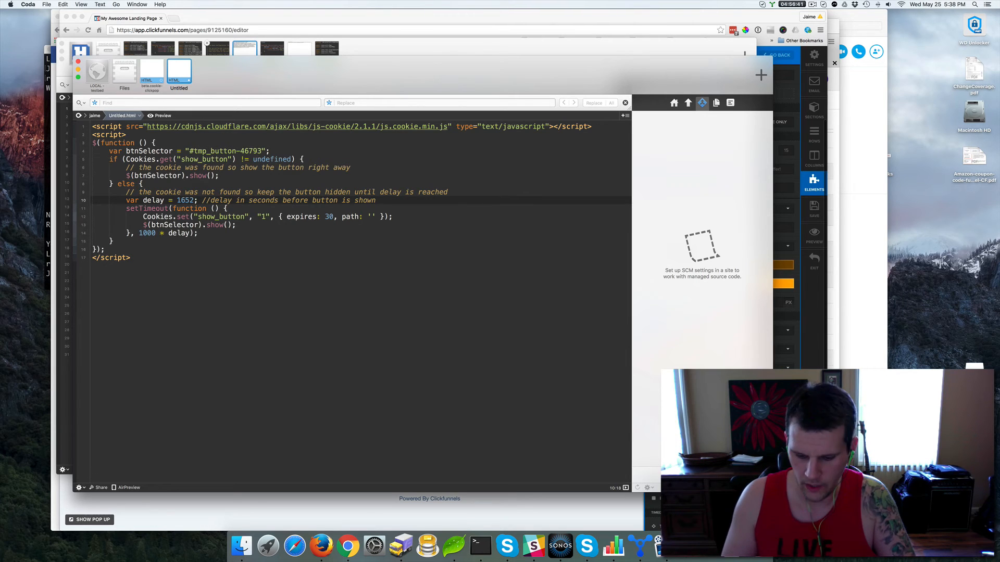
{"action": "type", "text": "1"}
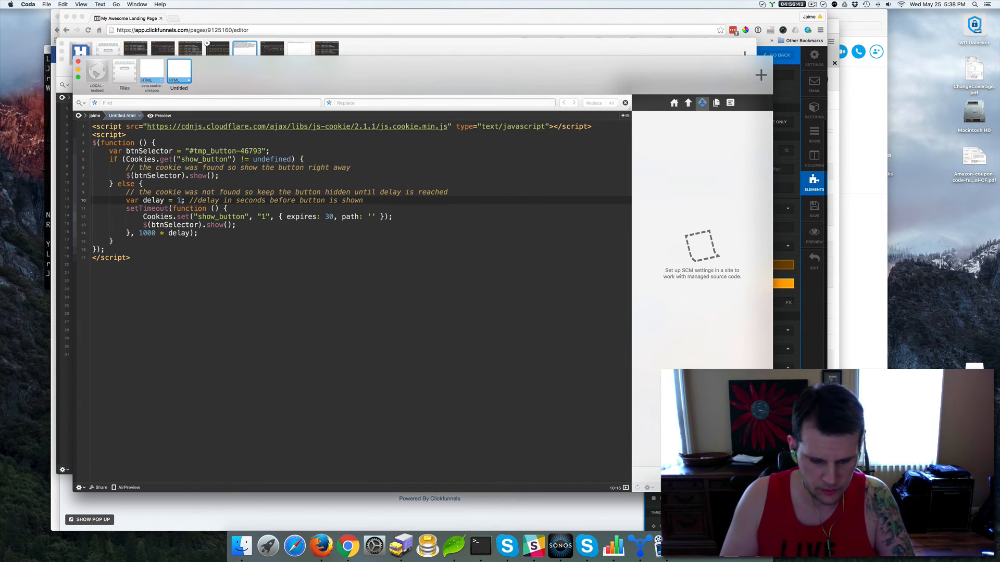
{"action": "type", "text": "5"}
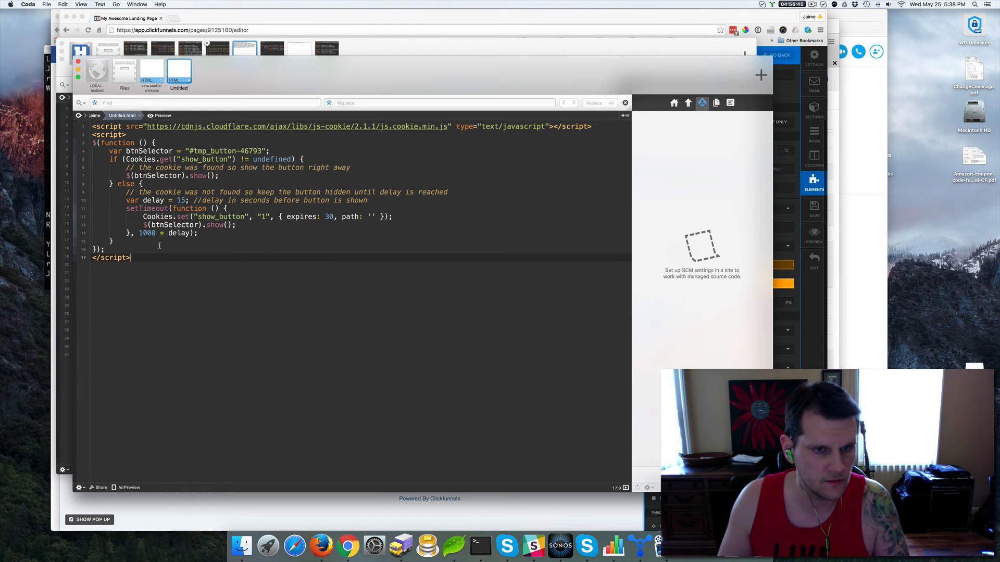
{"action": "key", "text": "cmd+a"}
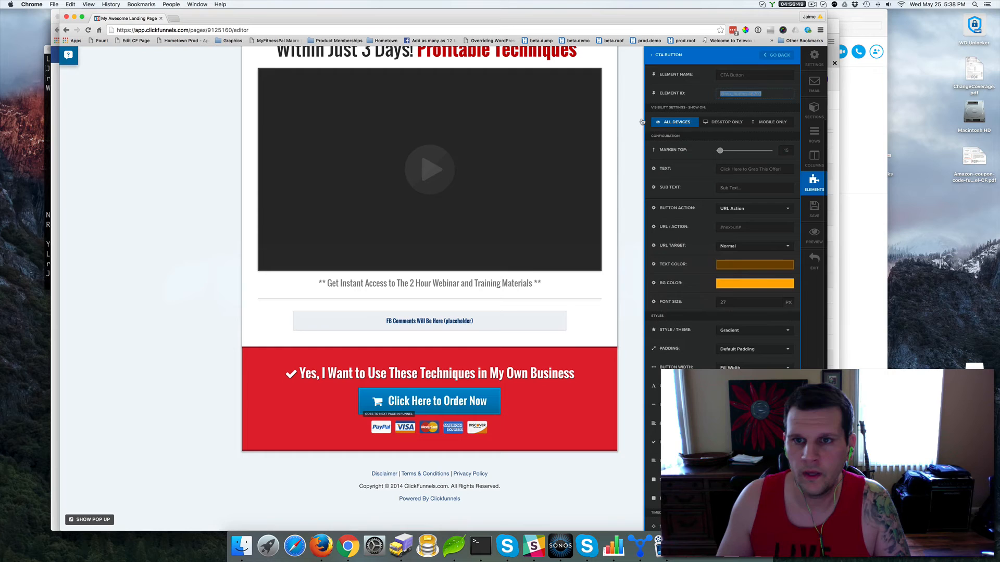
Paste the cookie script into Footer Custom Tracking under Tracking Codes and save
{"action": "left_click", "coordinate": [813, 57]}
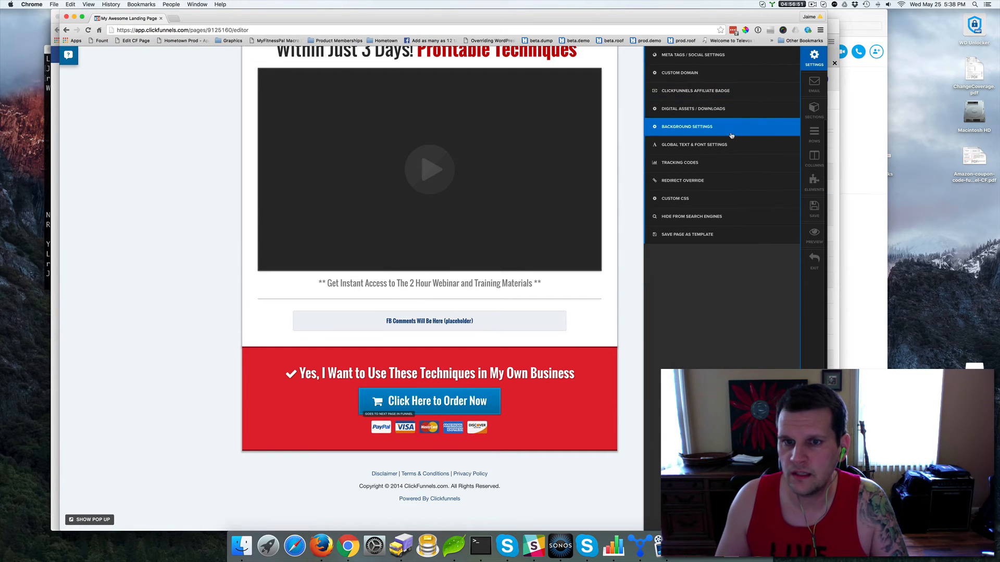
{"action": "left_click", "coordinate": [679, 162]}
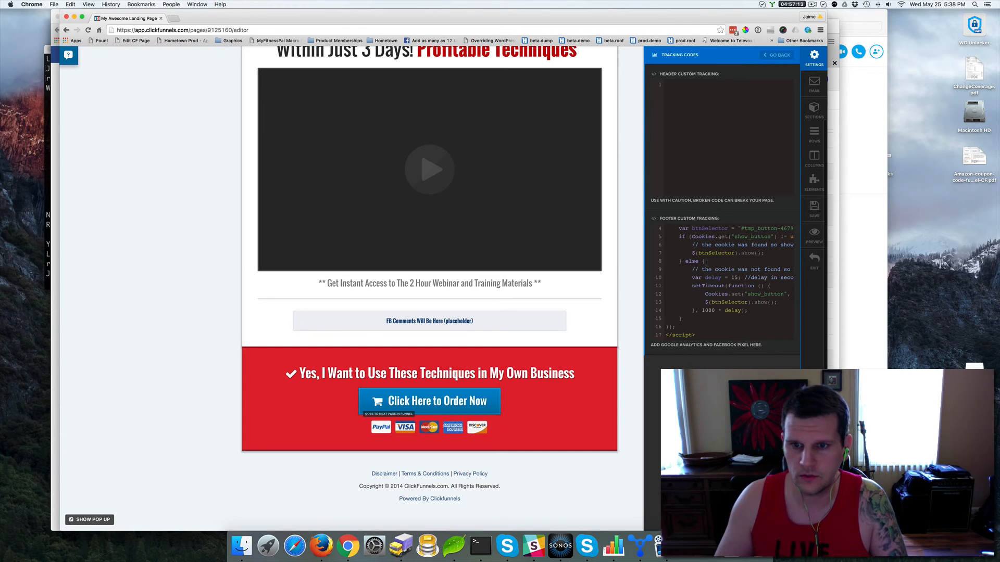
{"action": "left_click", "coordinate": [815, 208]}
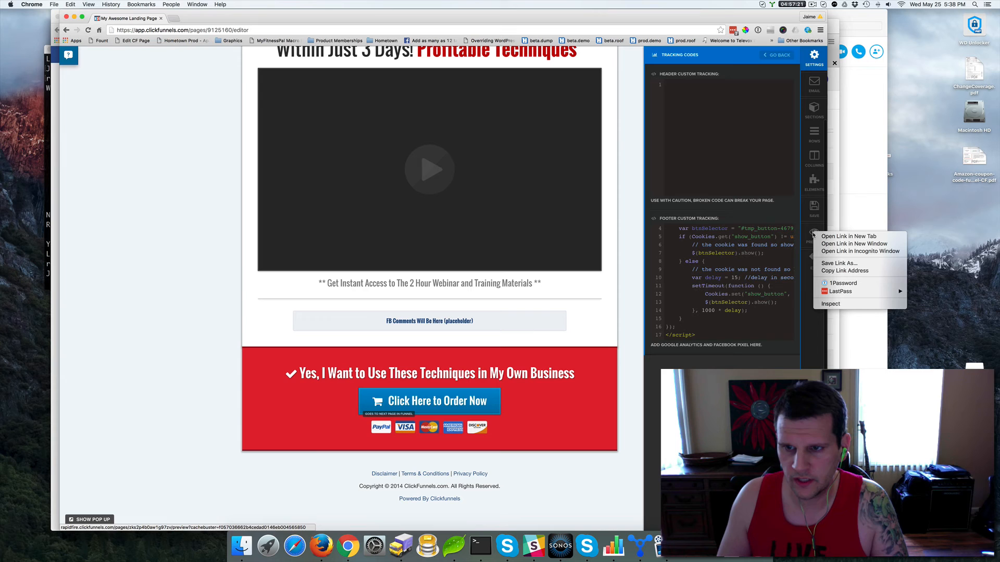
{"action": "mouse_move", "coordinate": [860, 251]}
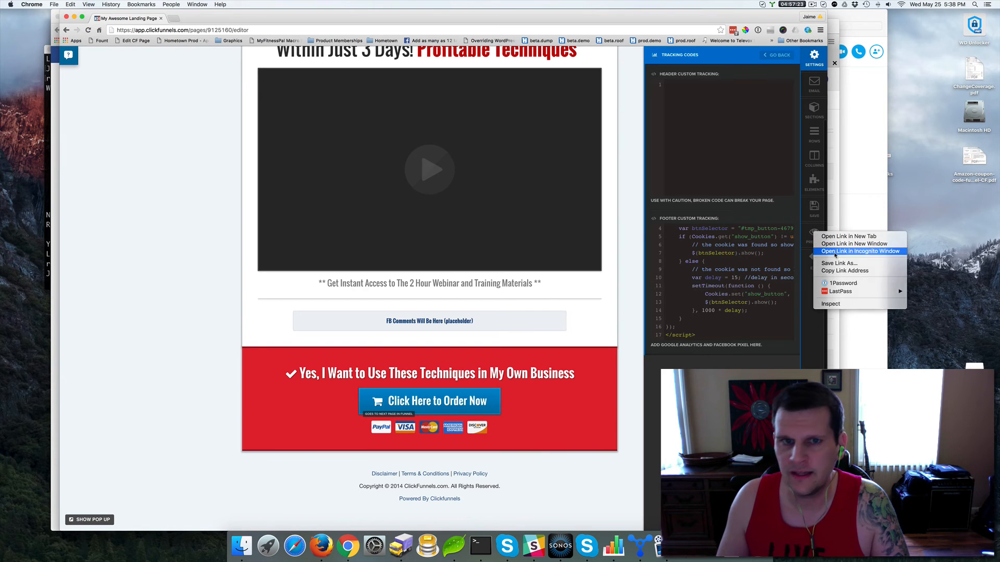
Open the page preview in an incognito window to watch the button appear
{"action": "left_click", "coordinate": [860, 251]}
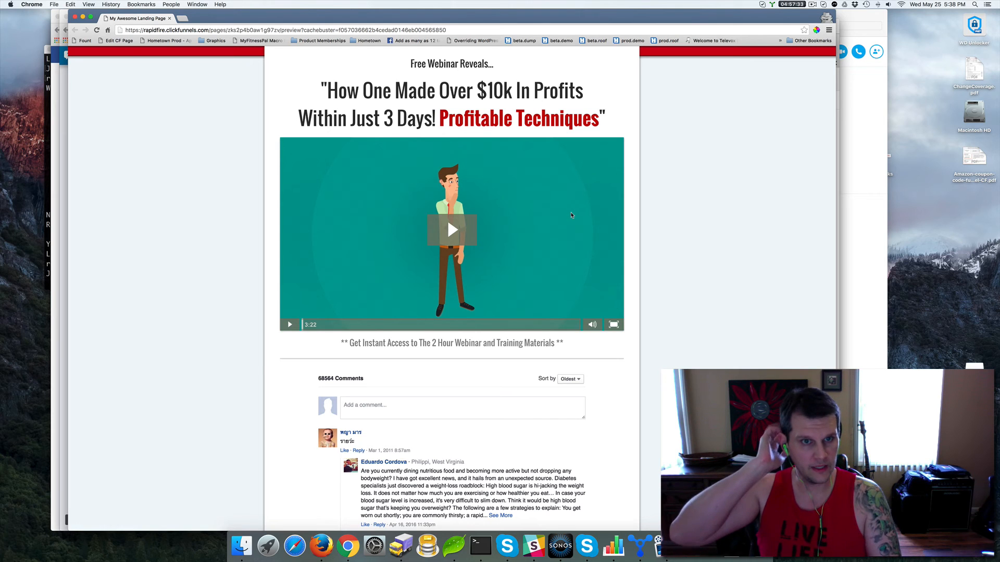
{"action": "mouse_move", "coordinate": [651, 215]}
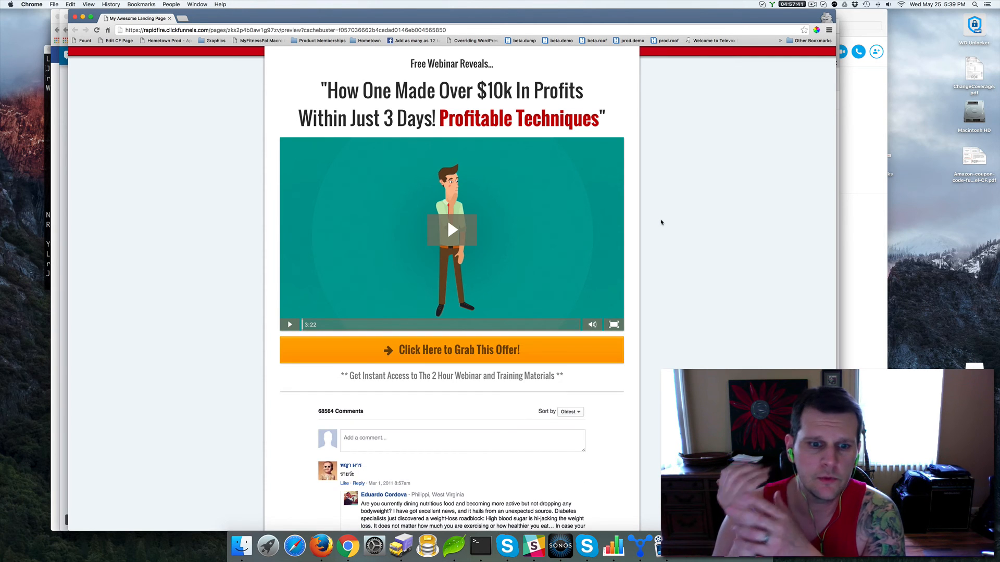
{"action": "mouse_move", "coordinate": [689, 169]}
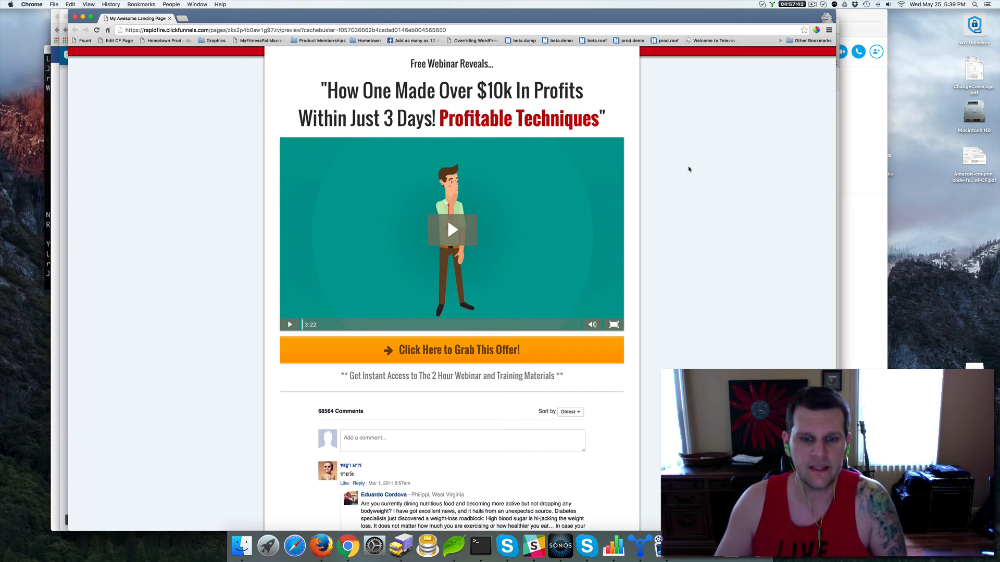
{"action": "mouse_move", "coordinate": [653, 327]}
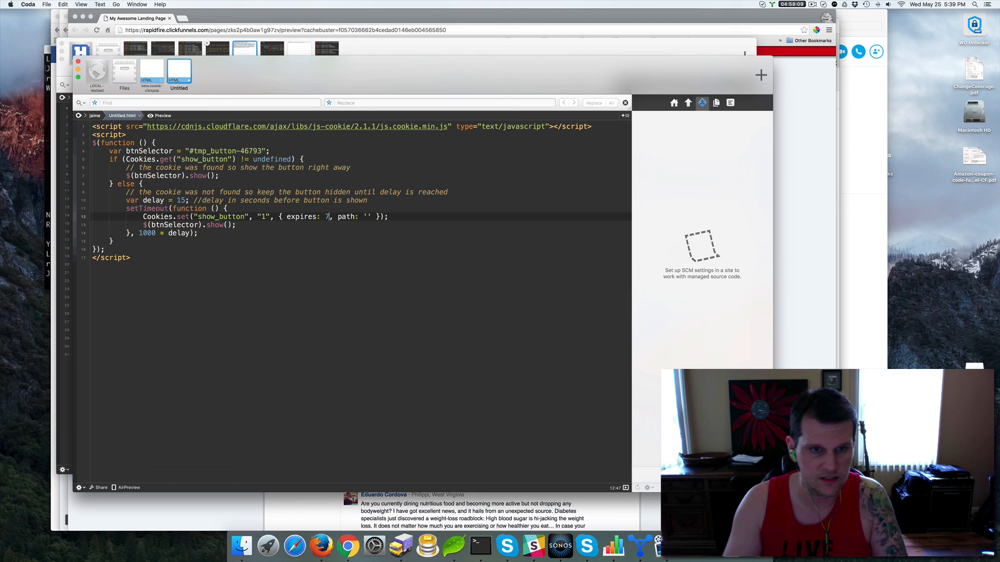
Edit the Cookies.set expires value in Coda, trying 365 before settling on 30
{"action": "type", "text": "365"}
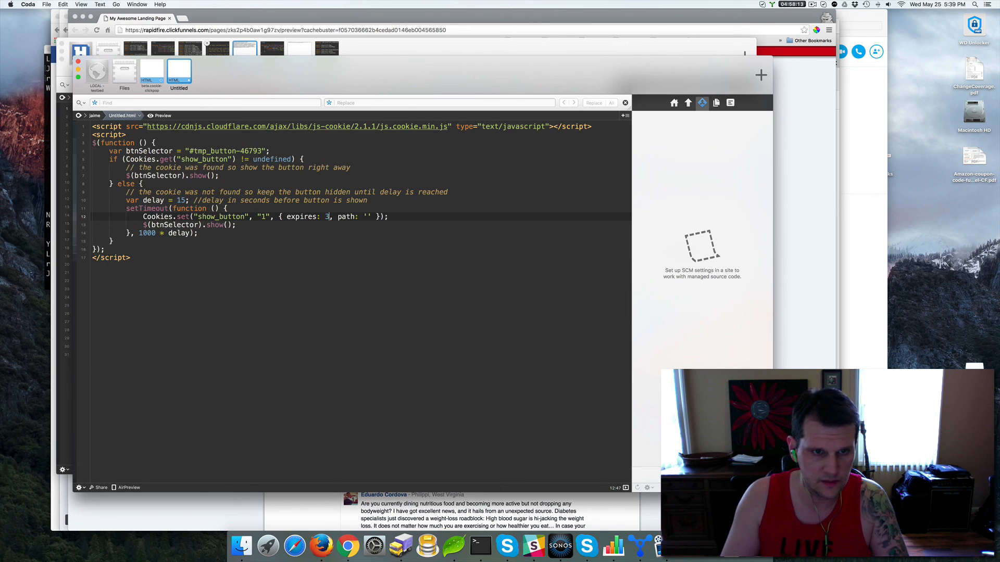
{"action": "type", "text": "0"}
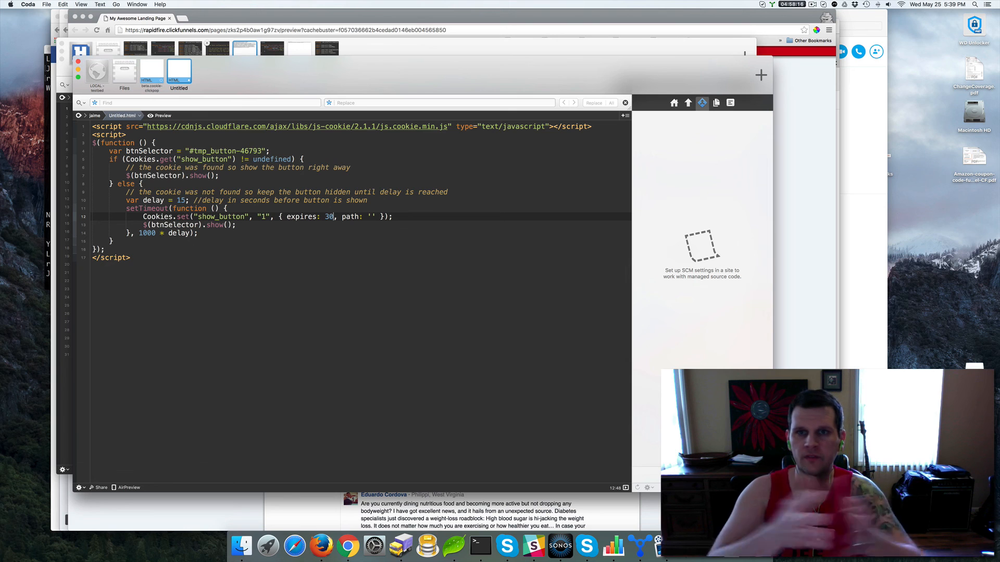